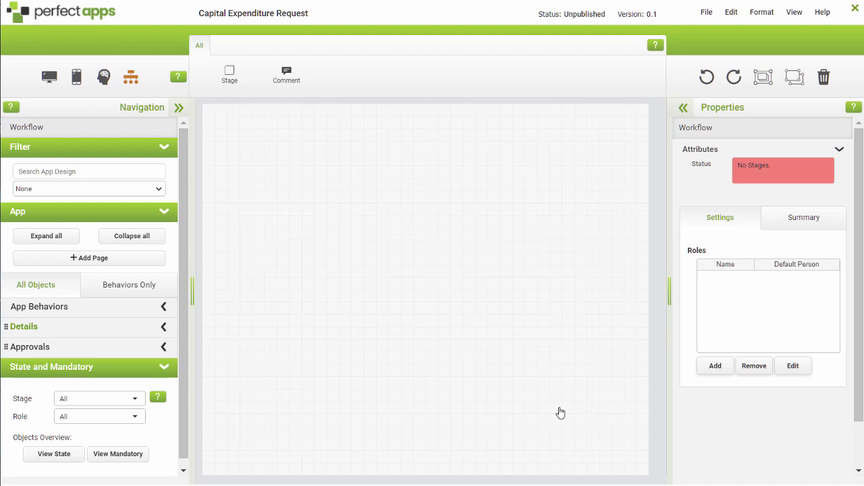
- Place Stage 1 through Stage 5 vertically on the Capital Expenditure Request canvas
left_click_drag(229, 71, 346, 150)
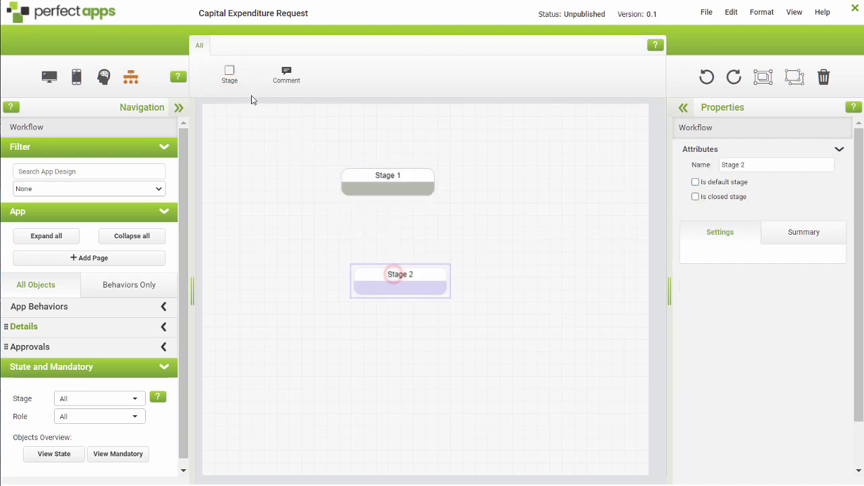
left_click(229, 76)
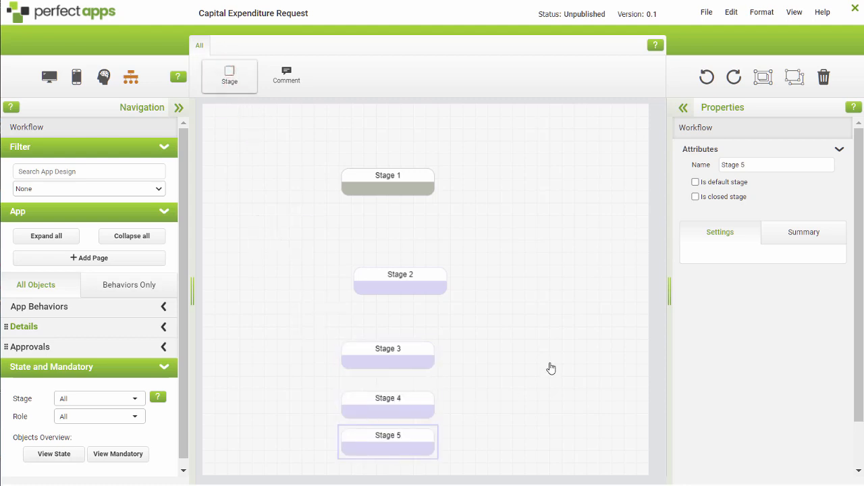
mouse_move(522, 355)
type("New")
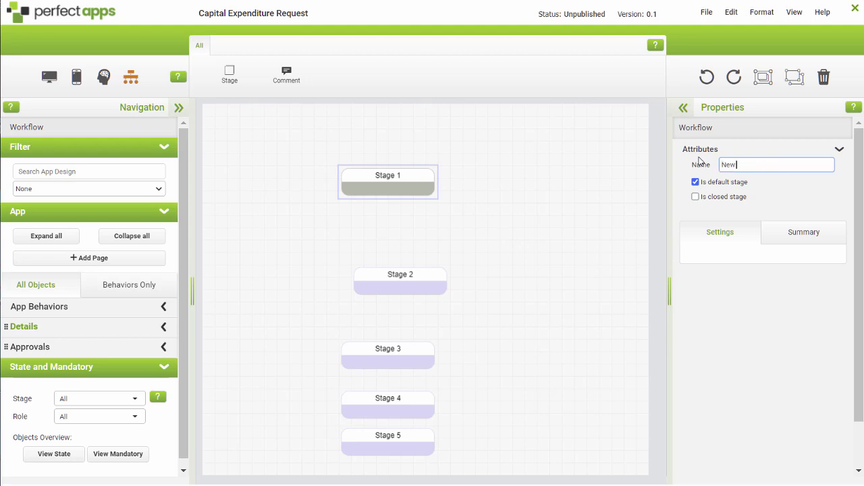
- Name the first two stages New Request and Manager Decision
type("Request")
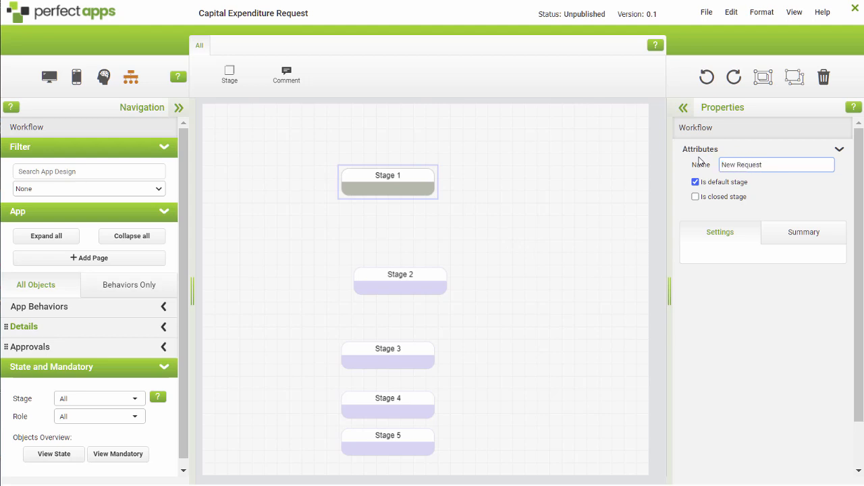
left_click(400, 280)
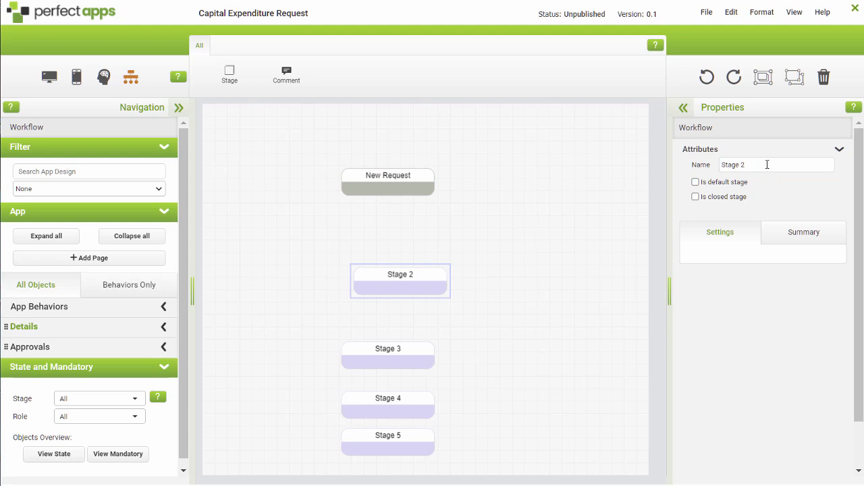
type("Manag")
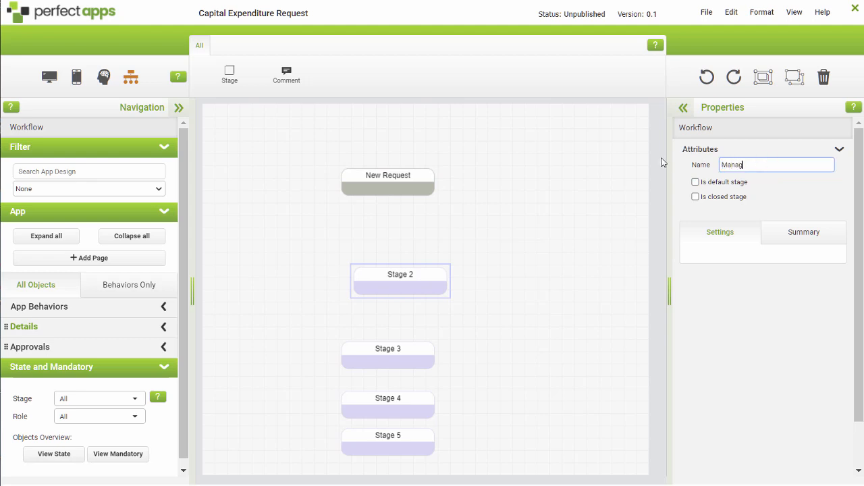
type("er Decision")
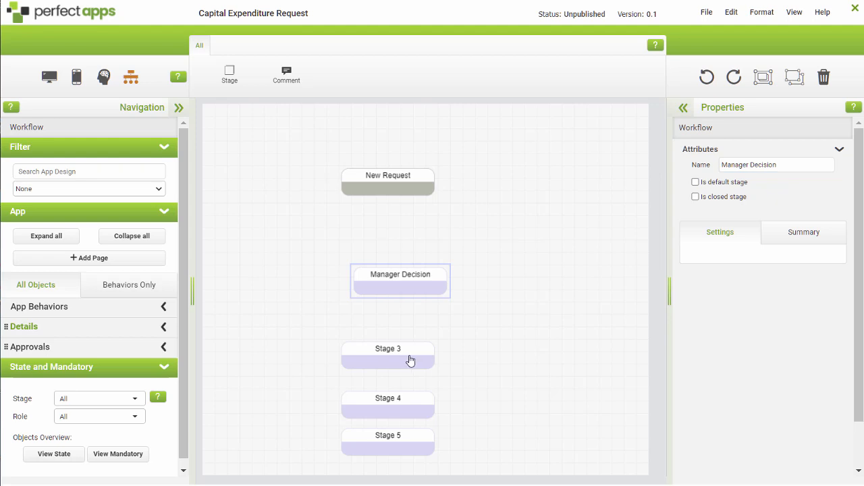
- Name the remaining stages IT Manager Decision, Approved and Rejected
left_click(388, 356)
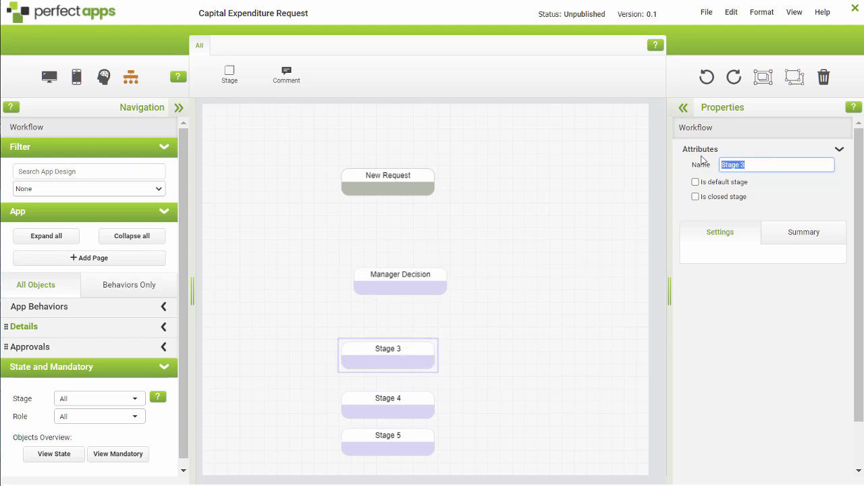
type("IT Manager")
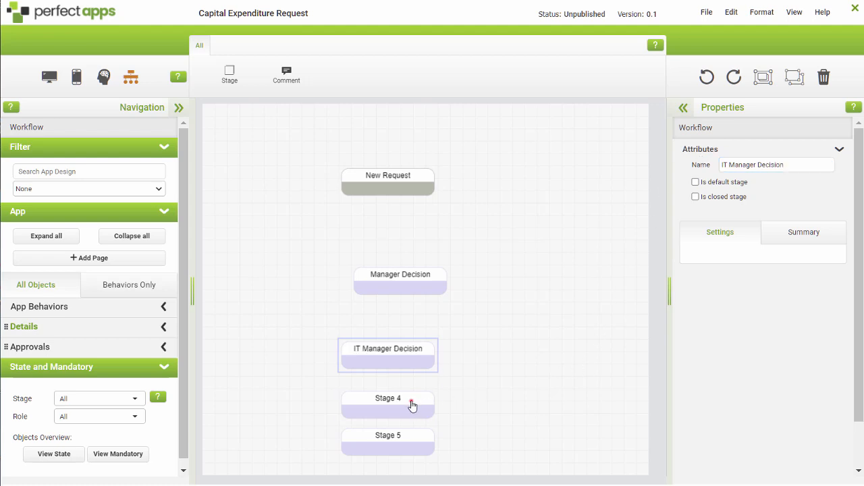
left_click(387, 397)
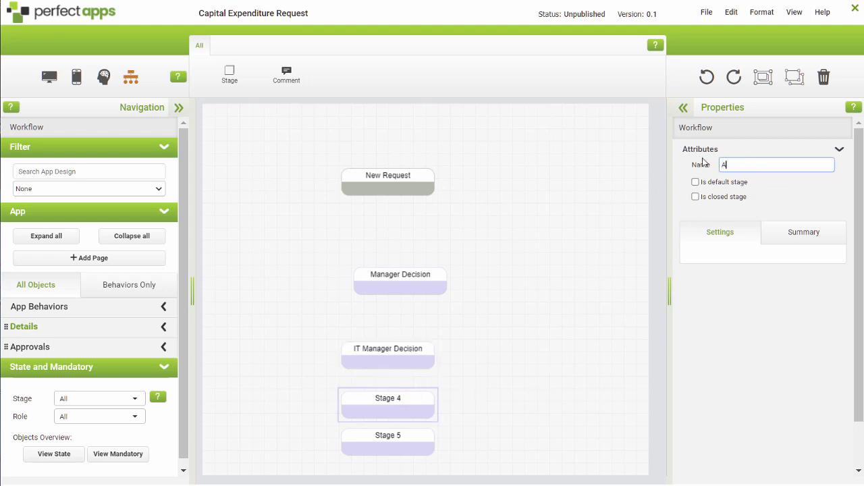
type("Approved")
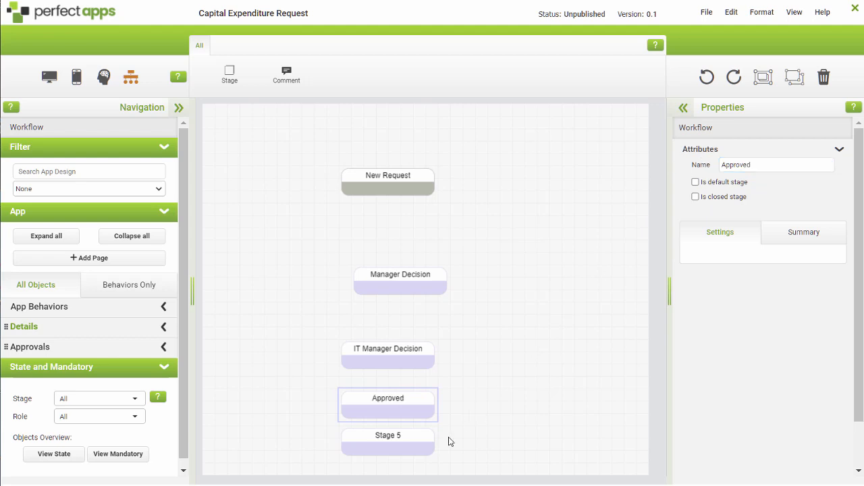
left_click(387, 435)
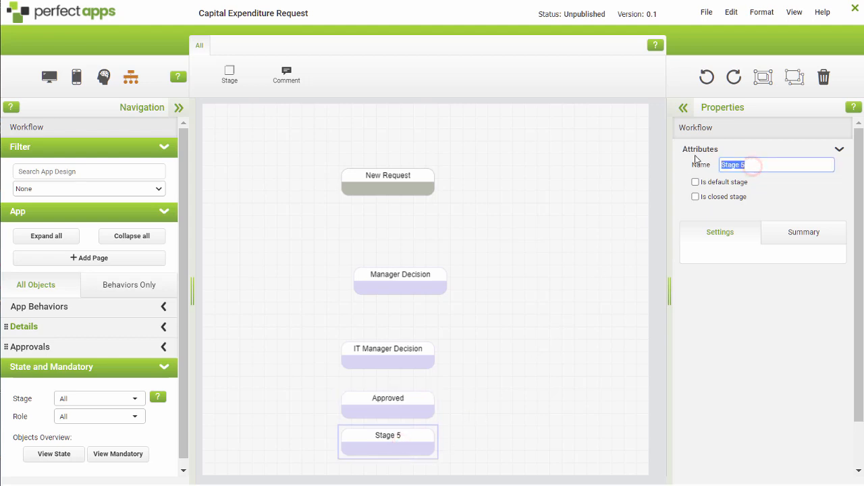
type("Rejected")
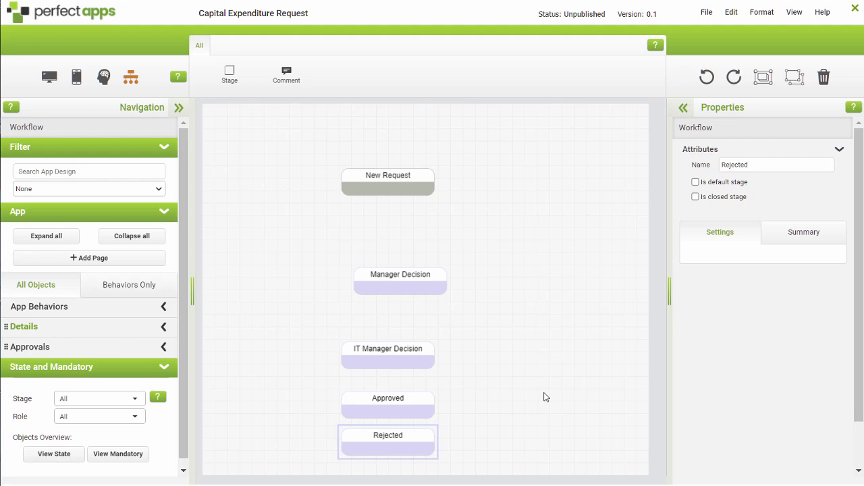
mouse_move(542, 399)
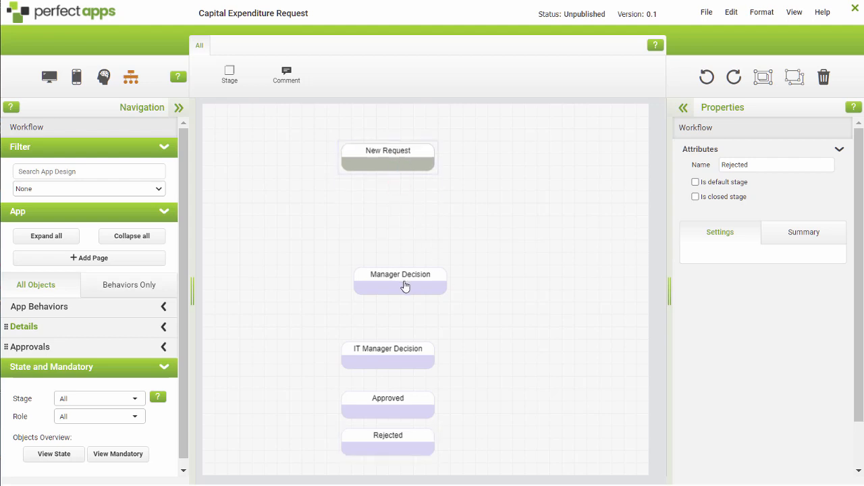
- Lay out the tree and link New Request to Manager Decision to IT Manager Decision
left_click_drag(400, 280, 388, 219)
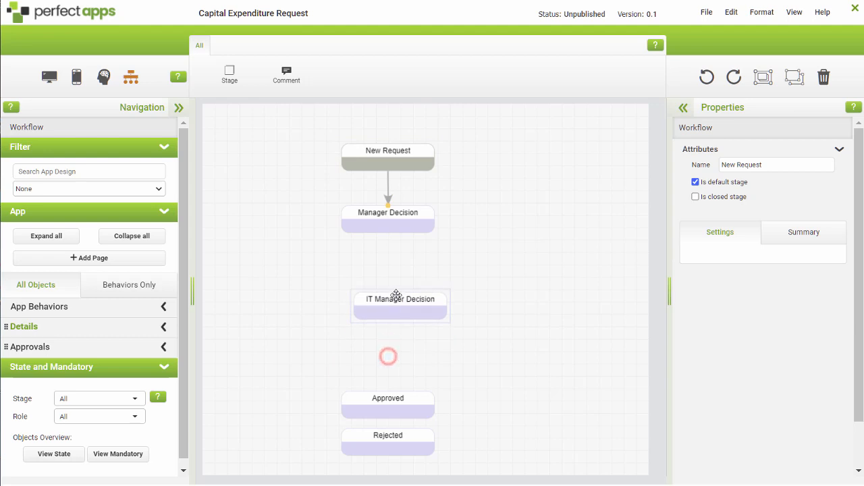
left_click_drag(399, 299, 388, 274)
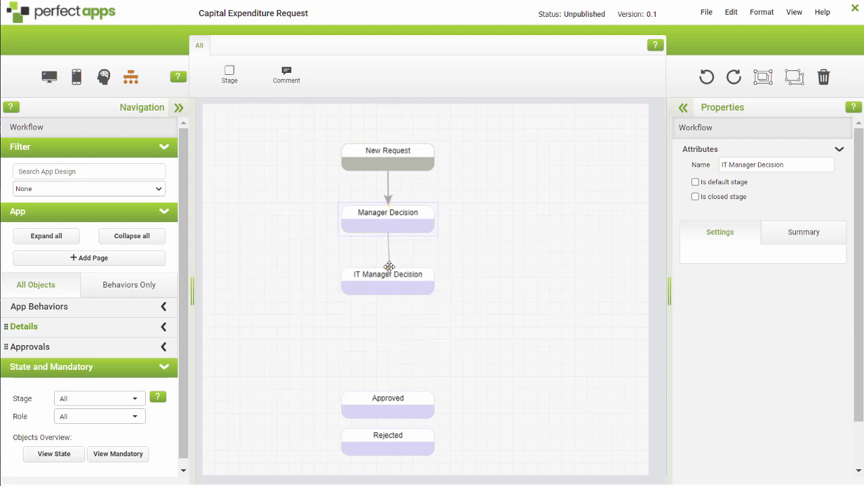
left_click_drag(388, 398, 276, 356)
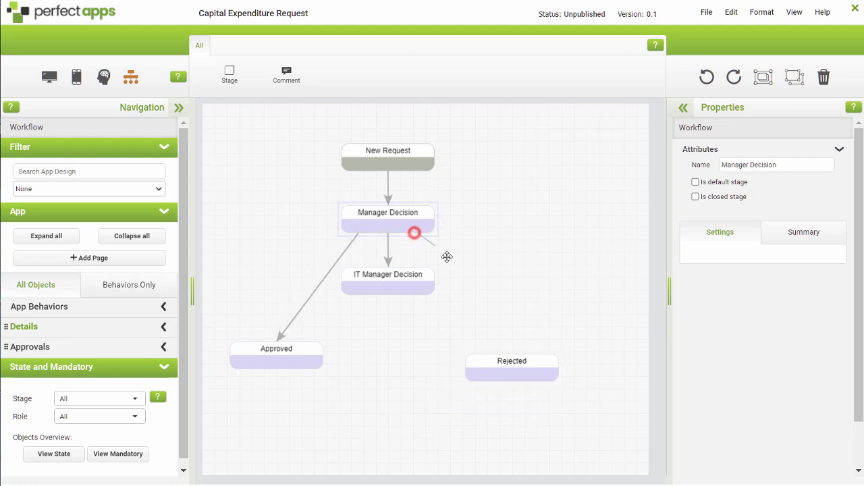
- Link Manager Decision to Rejected and IT Manager Decision to Approved and Rejected
left_click_drag(415, 233, 512, 355)
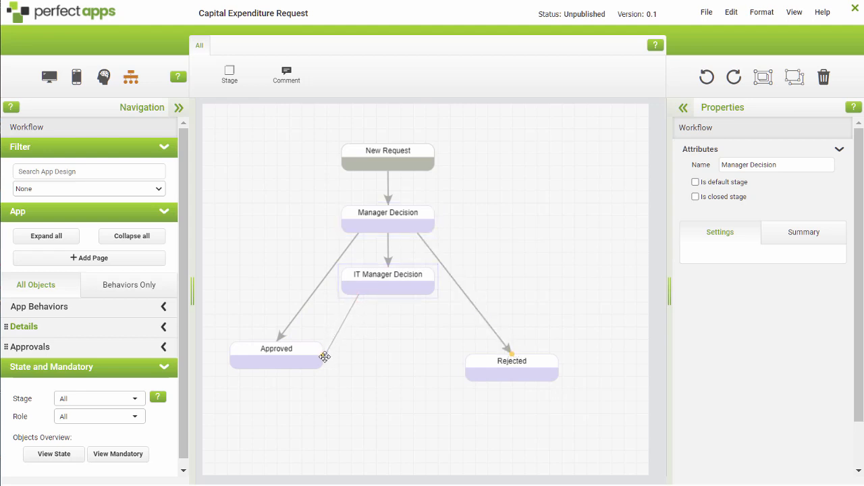
left_click(387, 280)
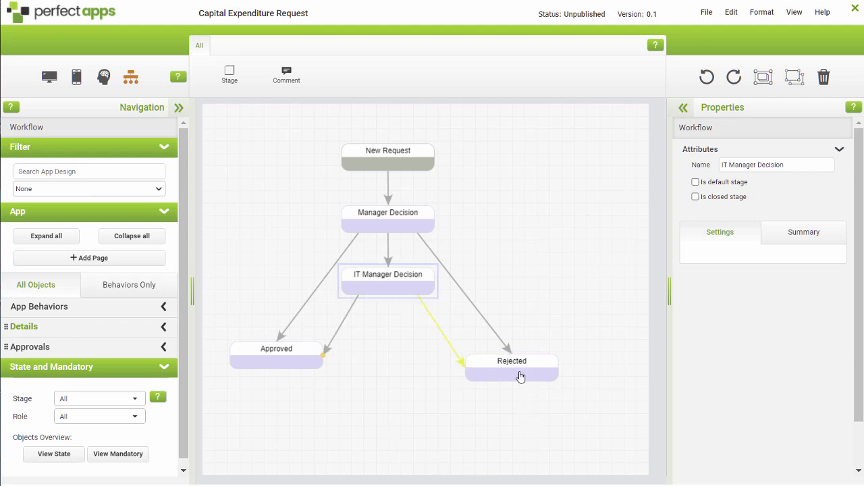
left_click(511, 356)
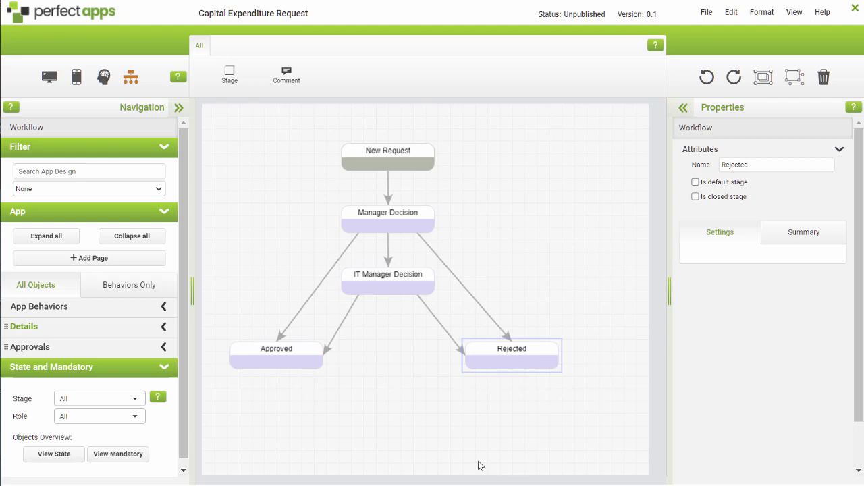
left_click(388, 286)
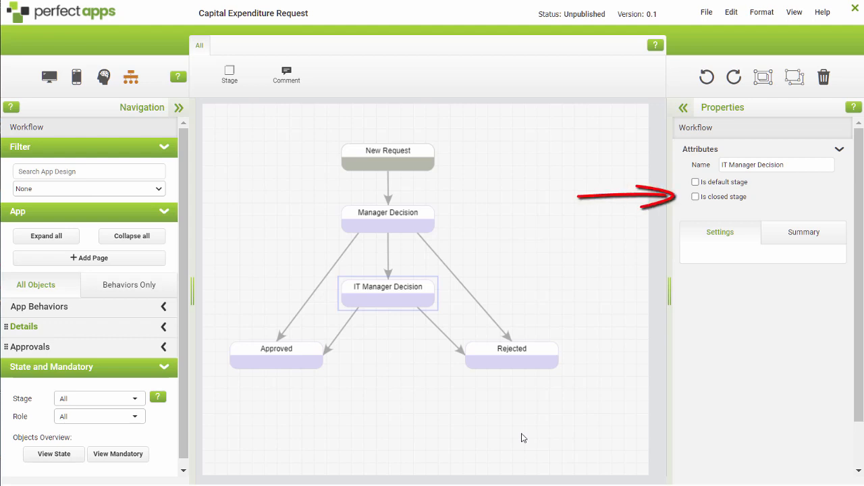
mouse_move(499, 442)
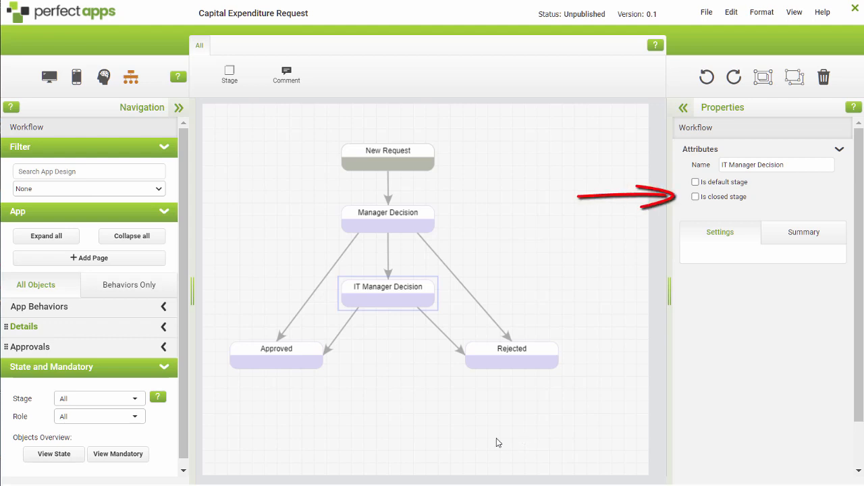
- Tick 'Is closed stage' for Approved and Rejected, then deselect to check status
left_click(276, 356)
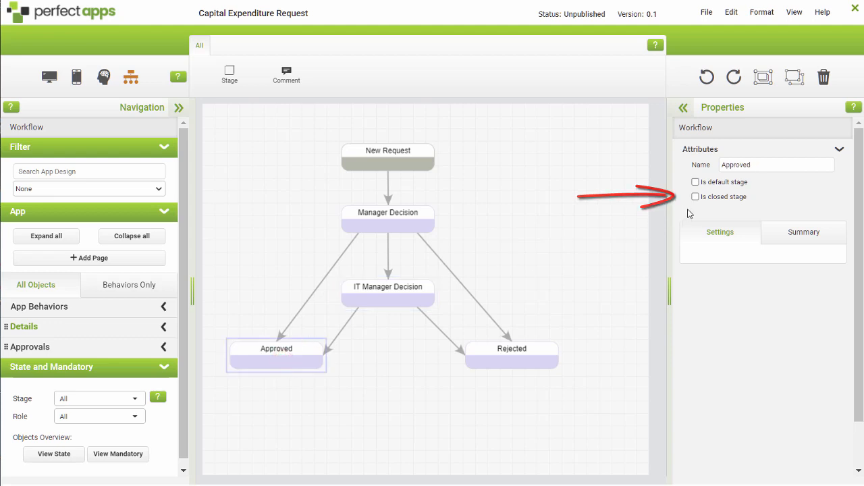
left_click(696, 196)
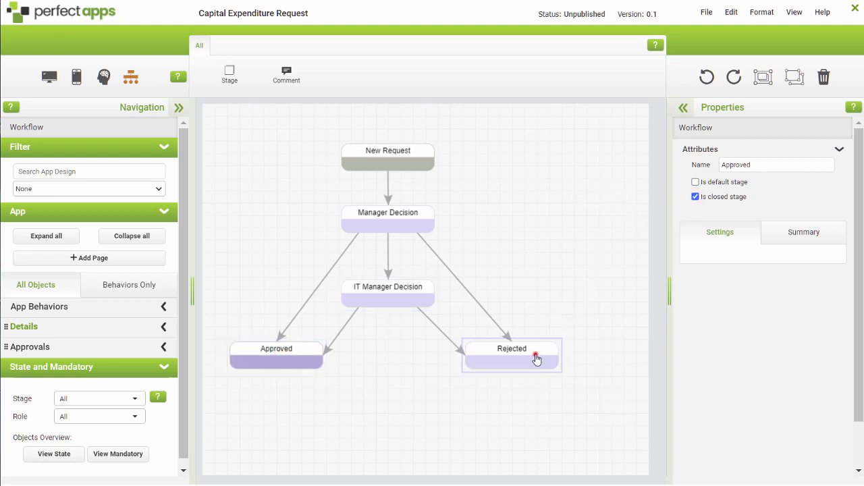
left_click(512, 355)
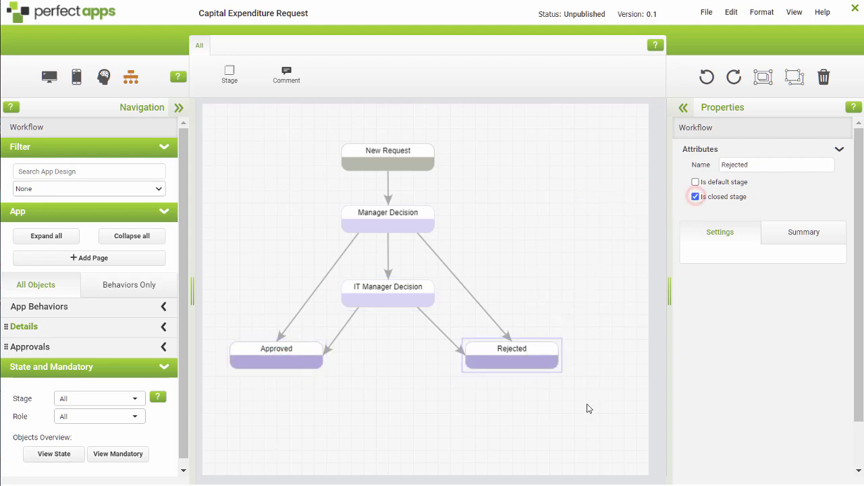
left_click(720, 232)
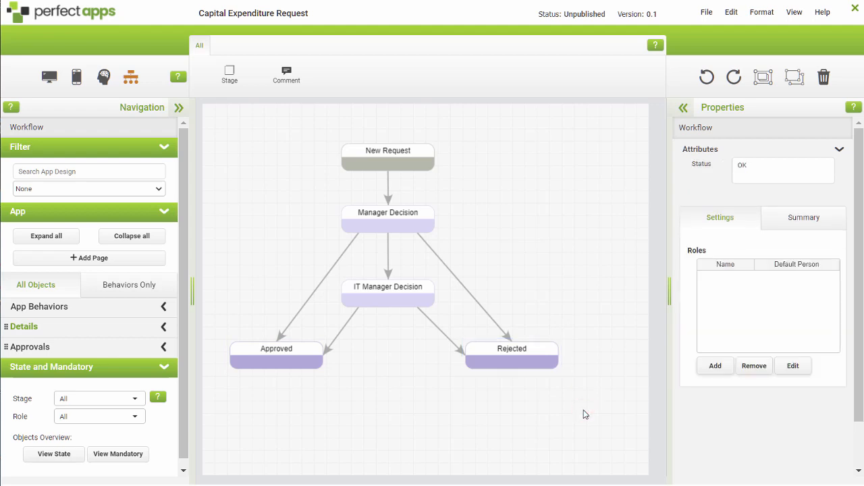